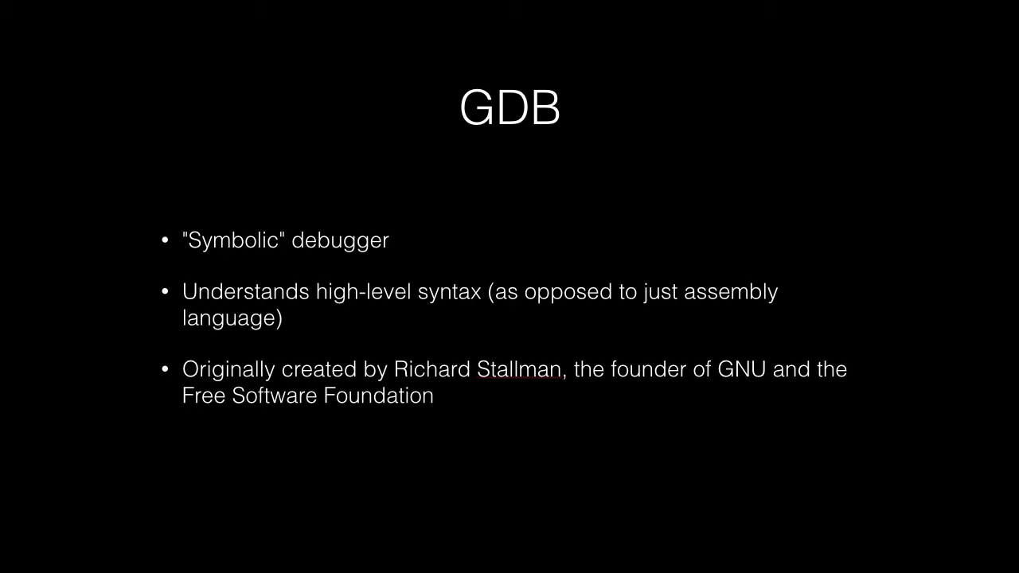
- Advance past the GDB overview slide to the directory listing of bug programs
key(Right)
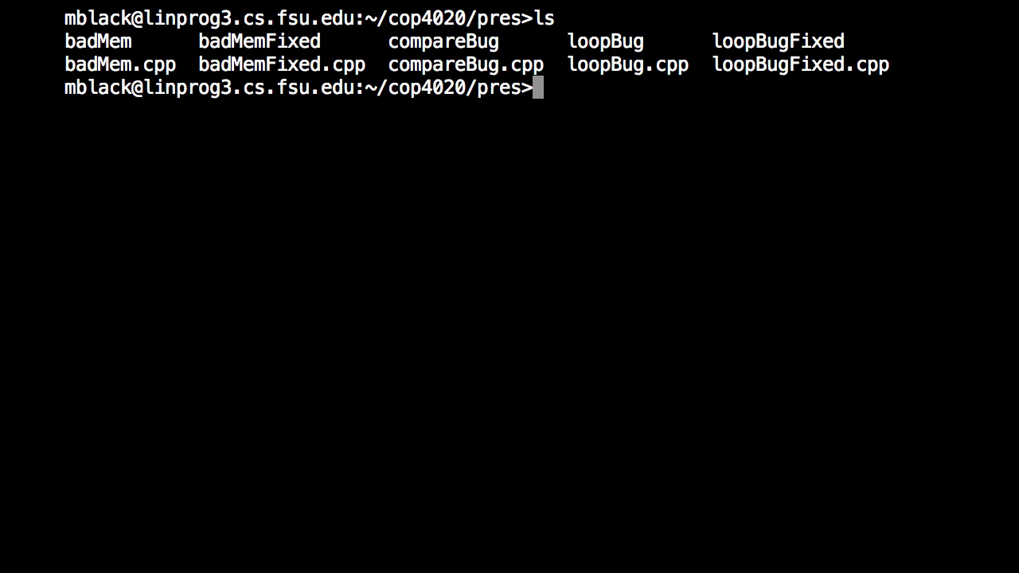
- Start a local executable path with "./" at the shell prompt
text(./)
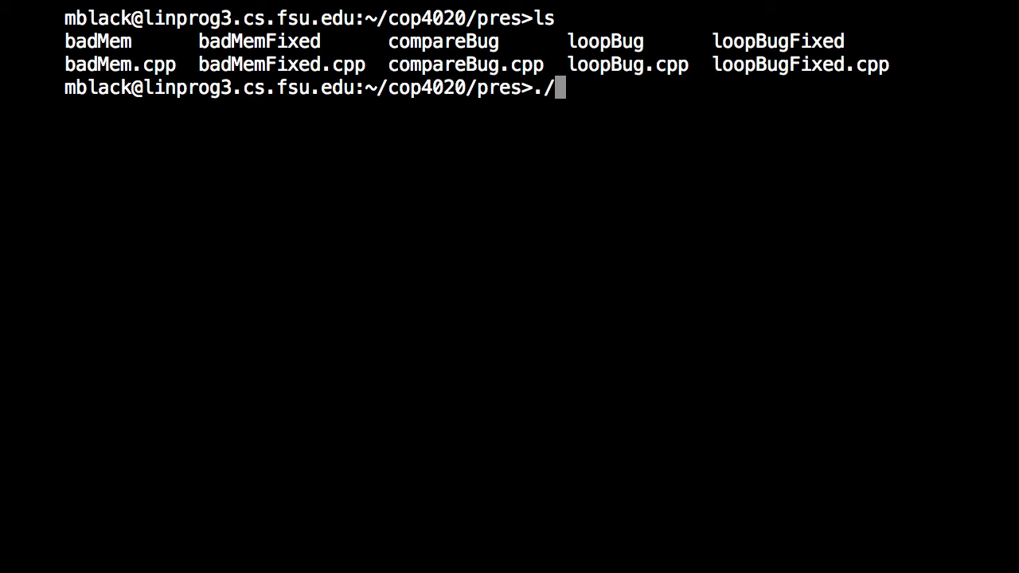
- Run ./loopBug and follow its 26 numbered "Antidisestablishmentarianism!" lines to exit
text(loopBug)
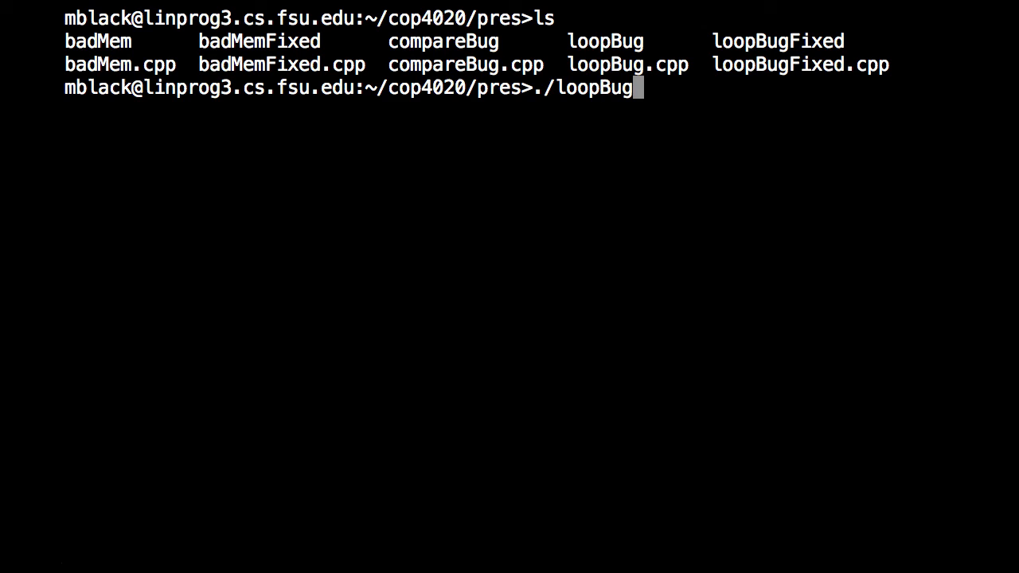
key(Return)
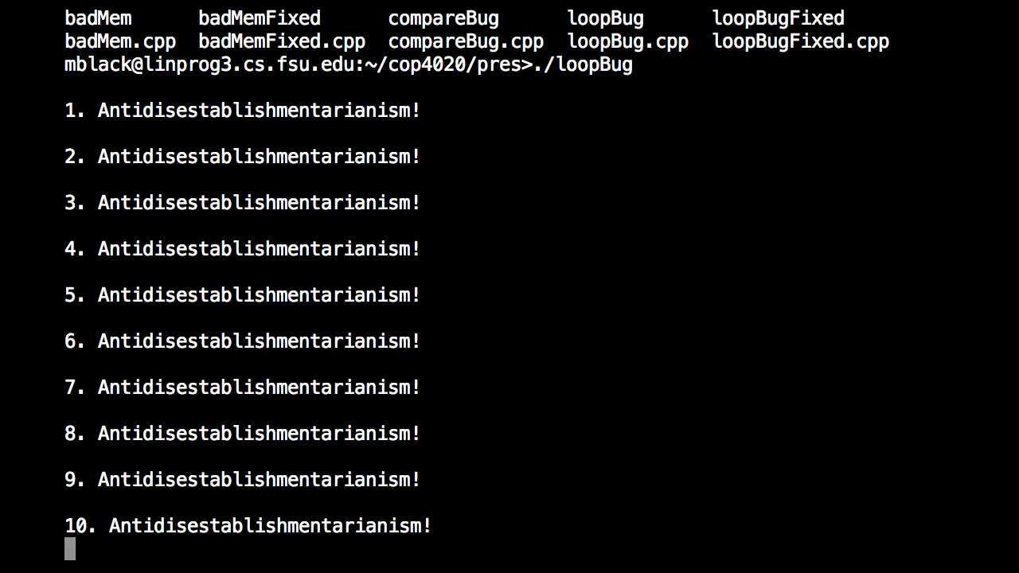
scroll(down, 3)
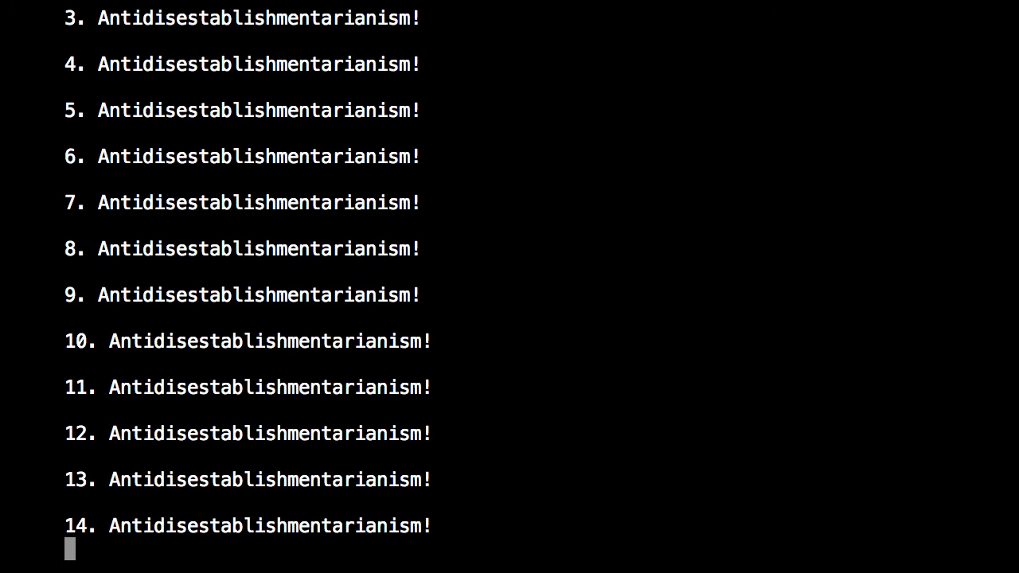
scroll(down, 3)
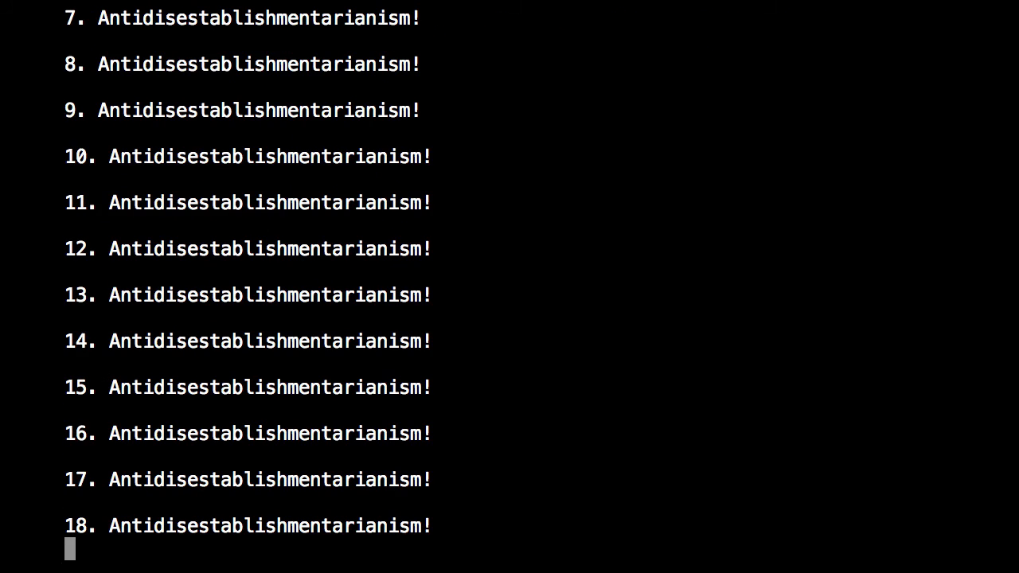
scroll(down, 3)
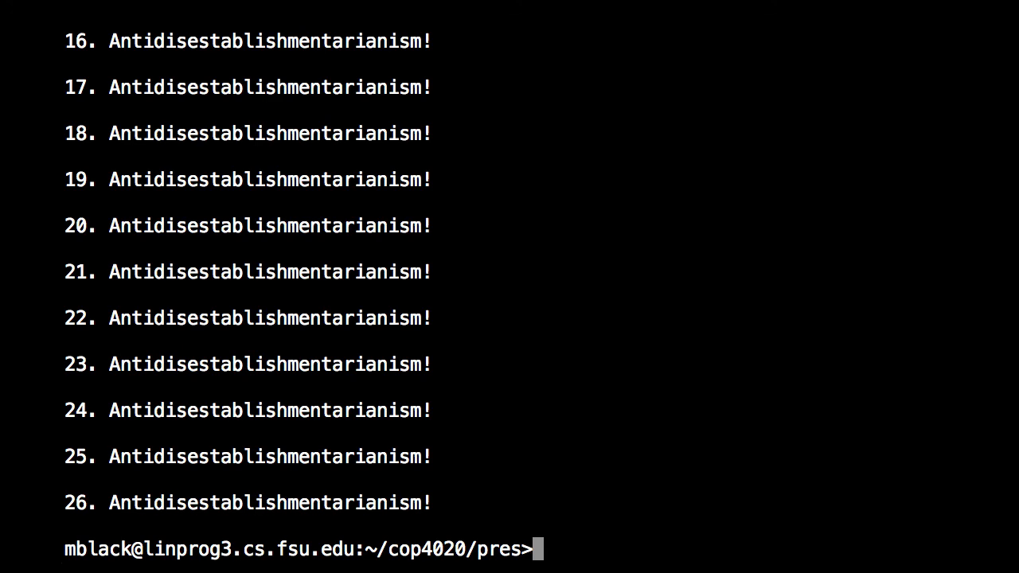
- Launch "gdb ./loopBug" and wait for symbols to load at the (gdb) prompt
text(g)
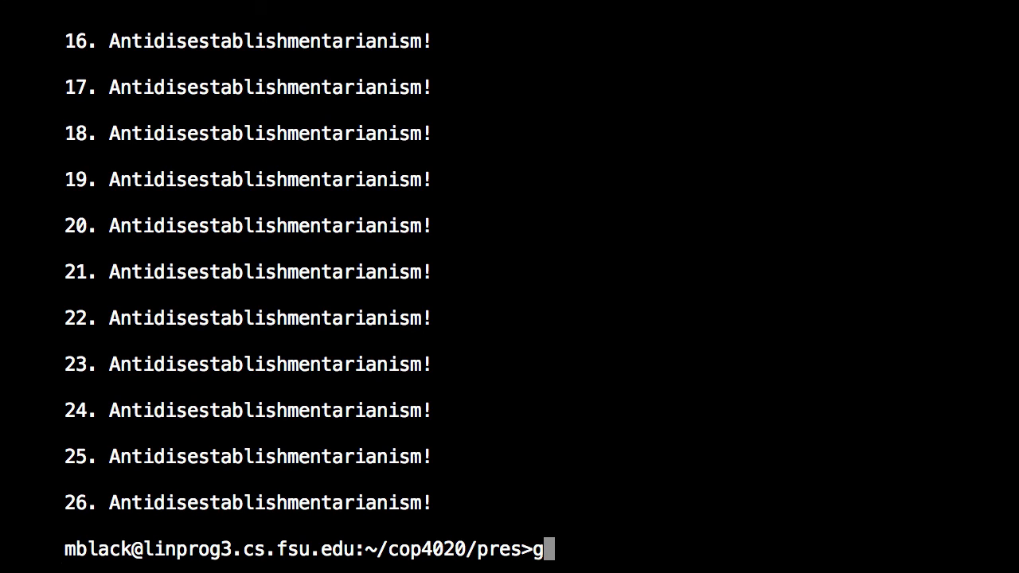
text(db .)
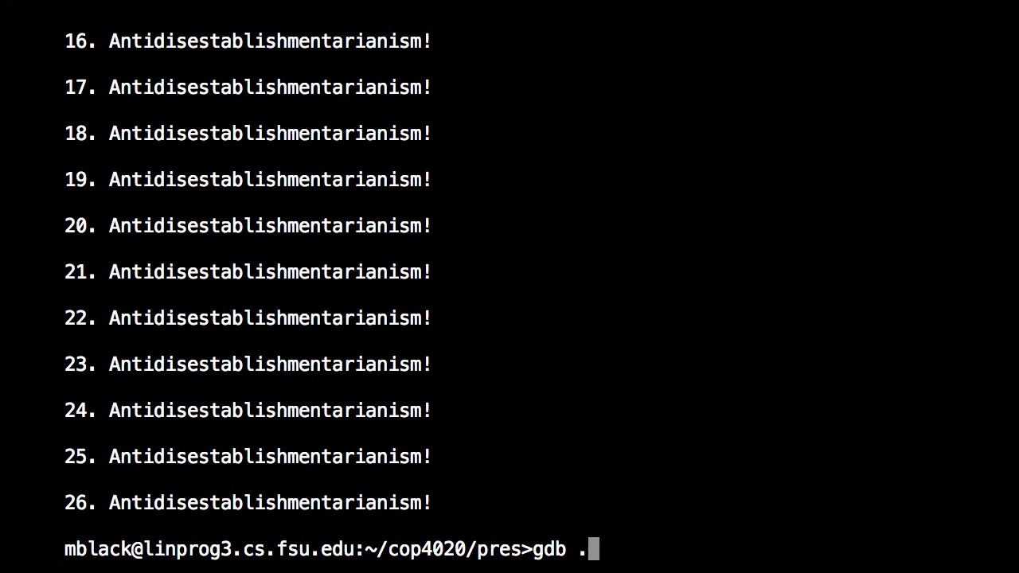
text(/loop)
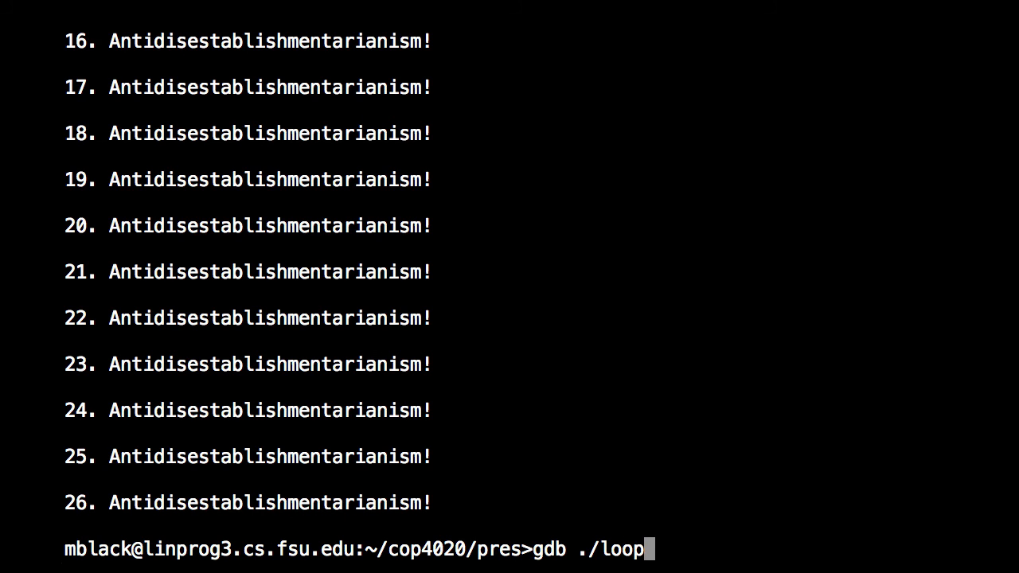
text(Bug)
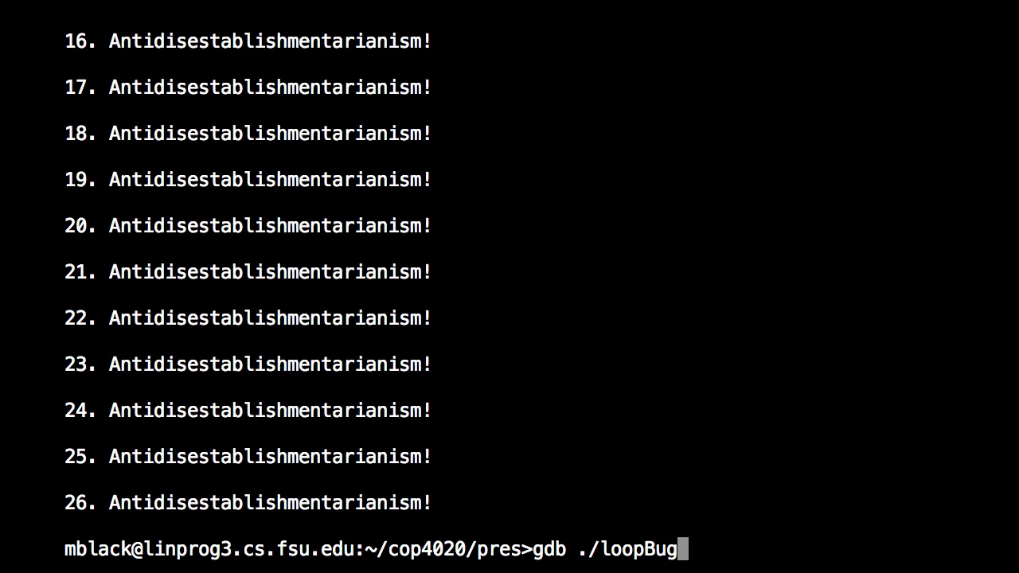
key(Return)
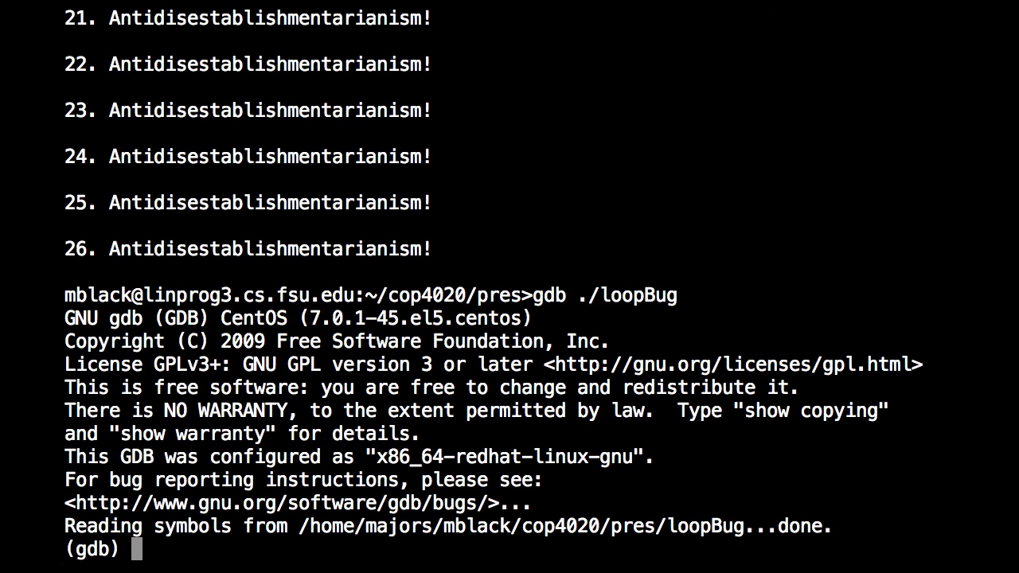
- Run loopBug with r, then interrupt it with Ctrl+C after line 23
text(r)
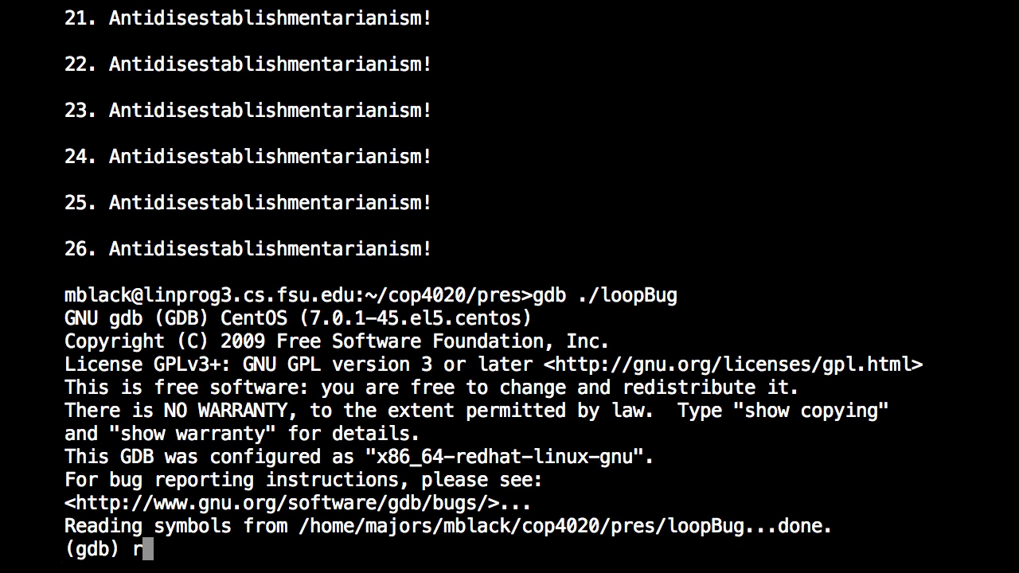
key(Return)
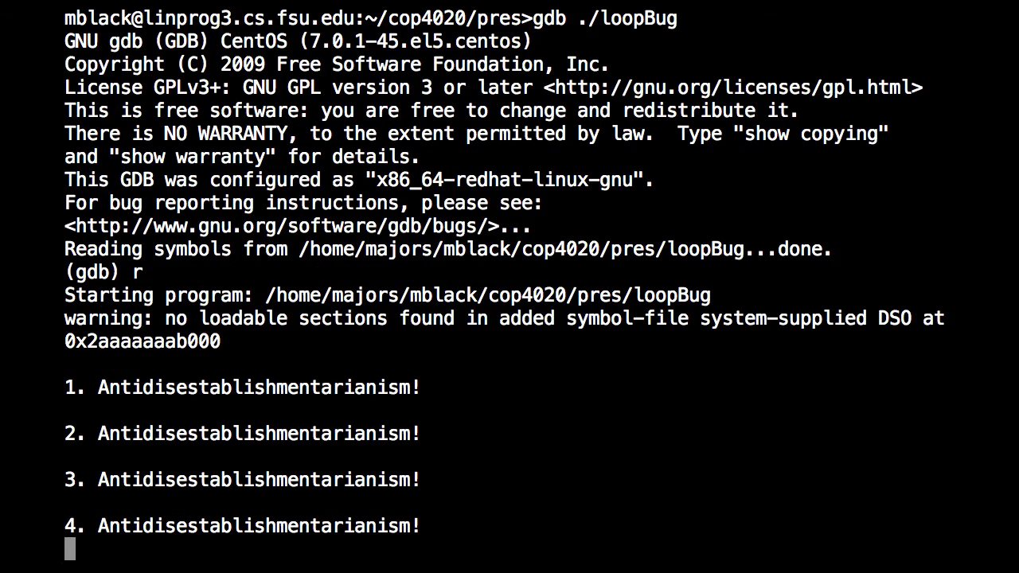
scroll(down, 3)
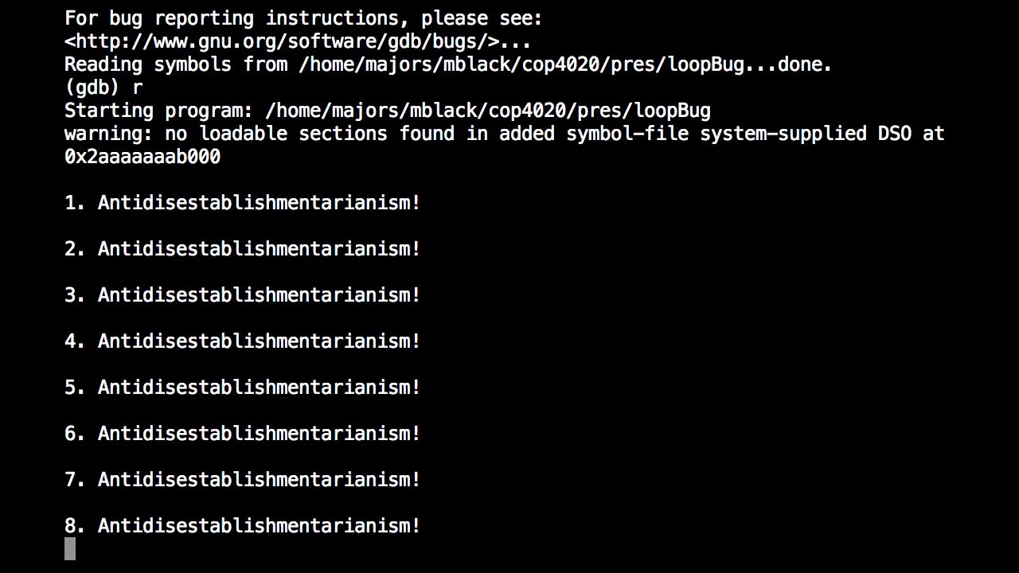
scroll(down, 3)
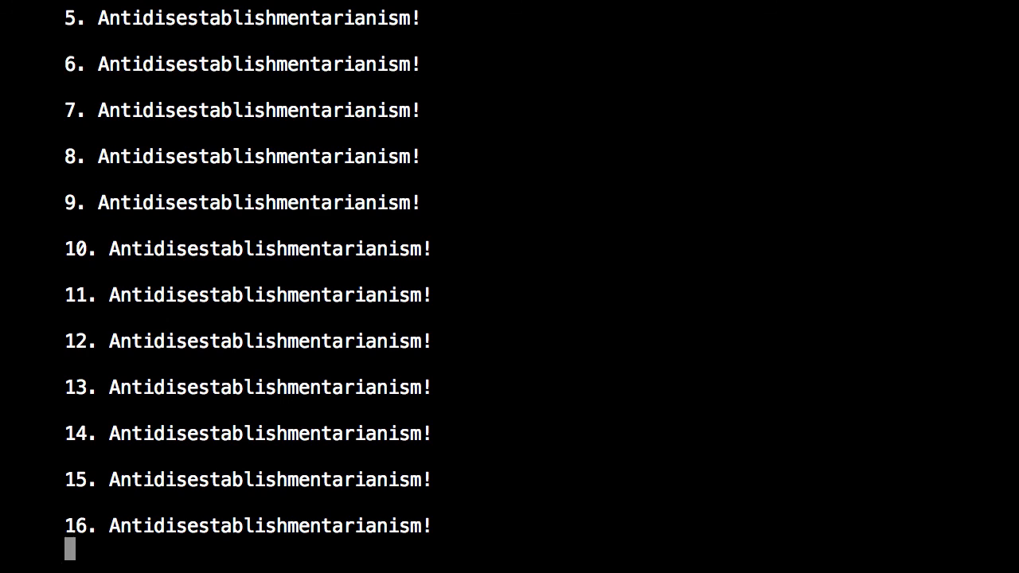
scroll(down, 3)
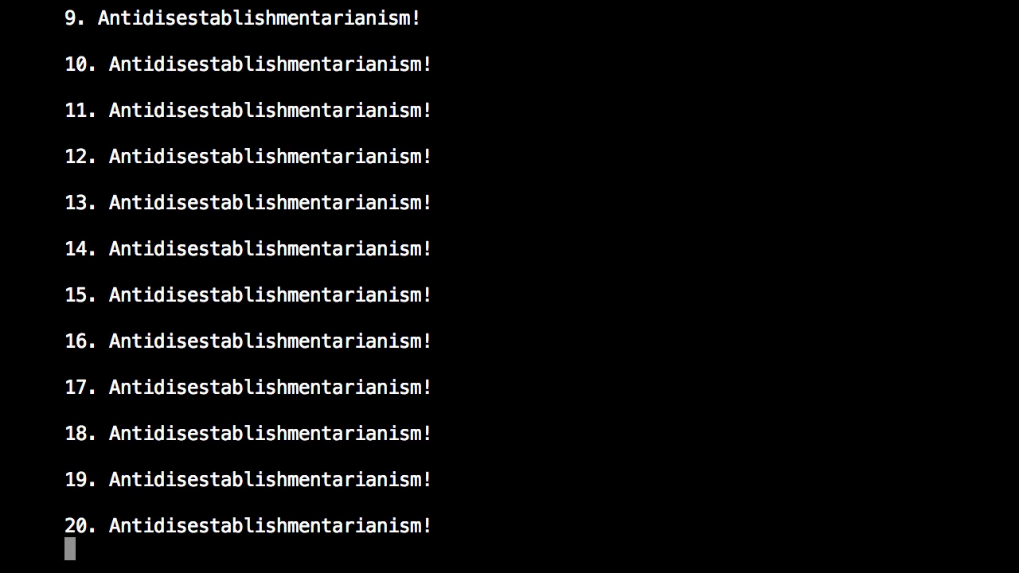
key(ctrl+c)
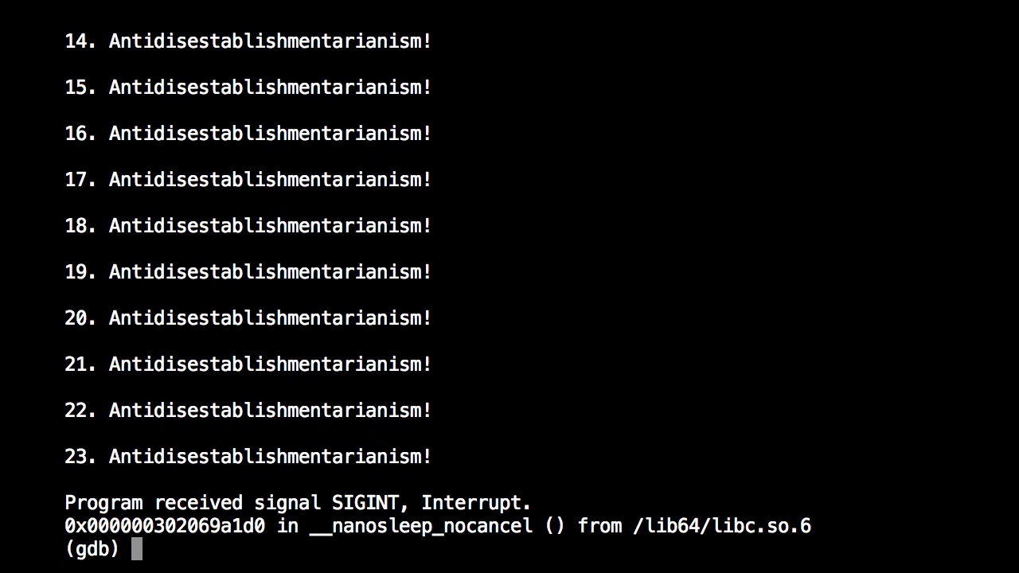